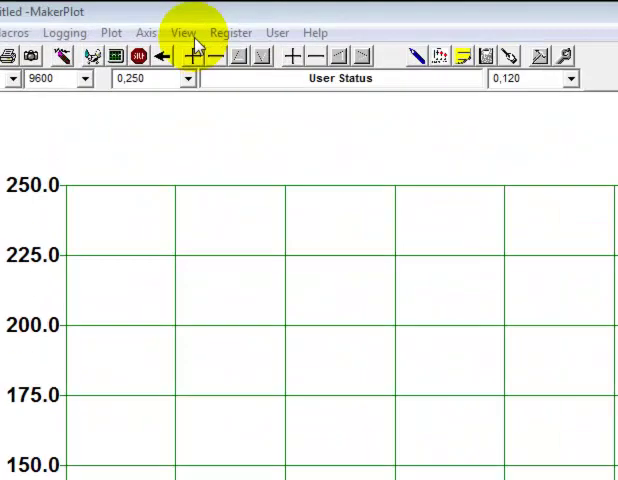
# - Start plotting the incoming data, then uncheck View > Display Digital to hide digital traces
pyautogui.click(180, 32)
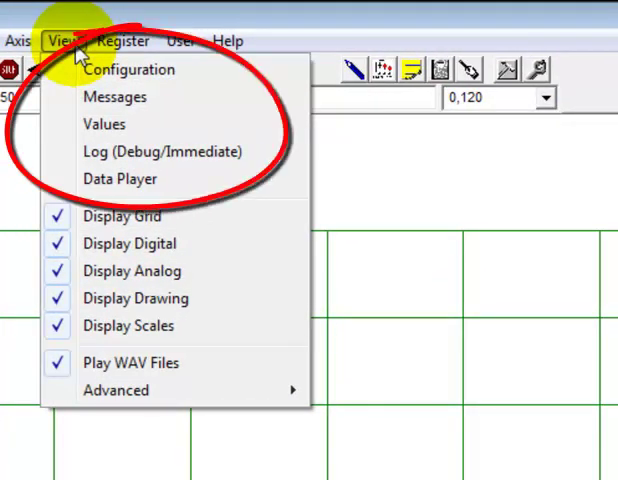
pyautogui.moveTo(116, 96)
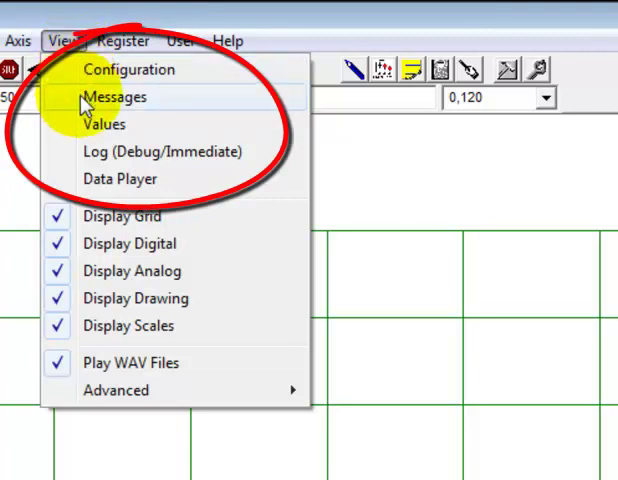
pyautogui.moveTo(90, 152)
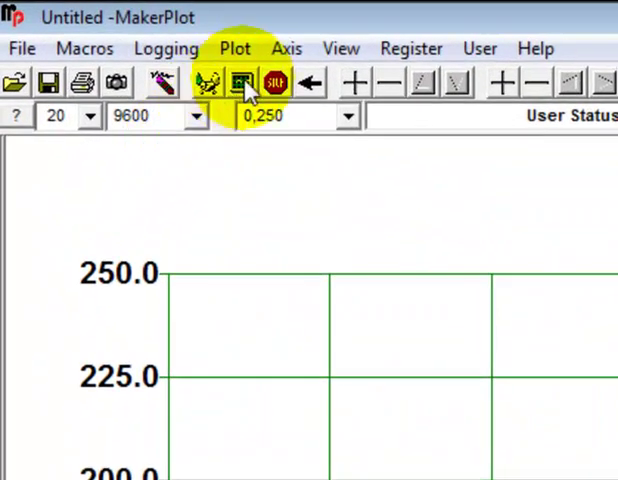
pyautogui.click(210, 82)
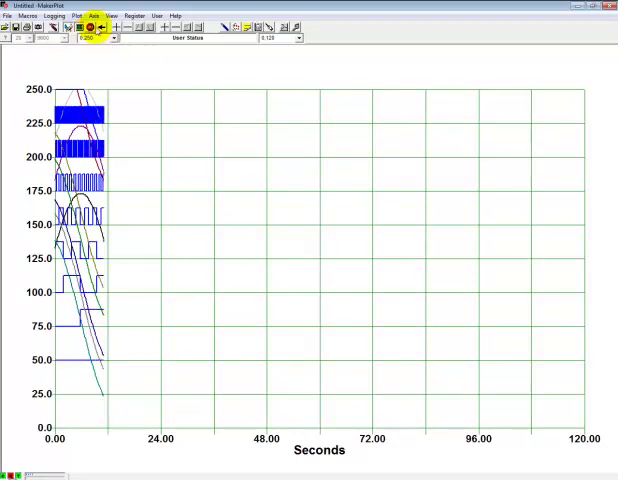
pyautogui.click(112, 16)
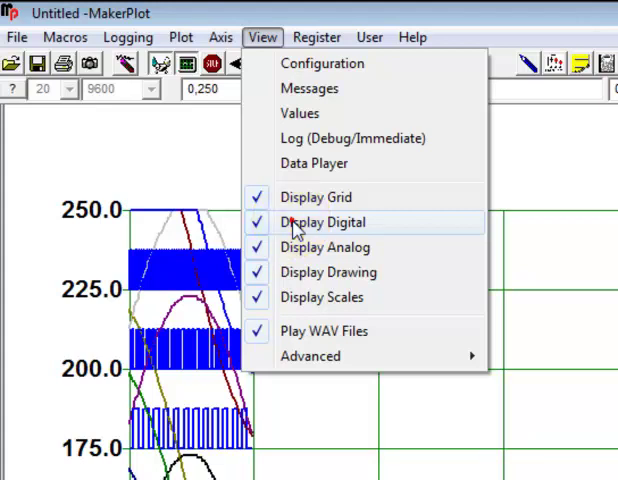
pyautogui.click(322, 220)
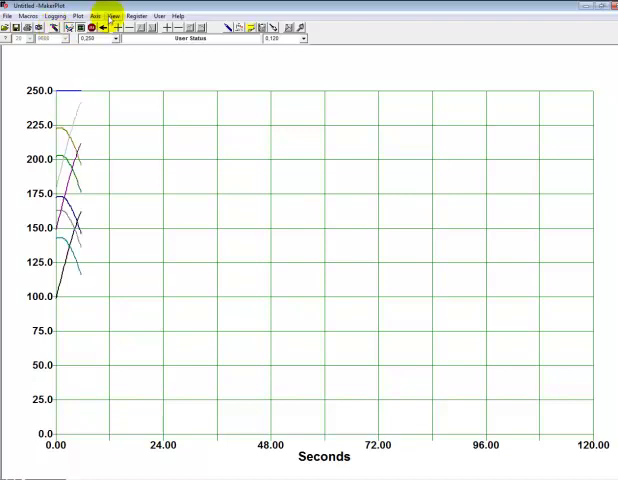
# - Re-enable Display Digital and uncheck Display Analog so only digital traces plot
pyautogui.click(112, 14)
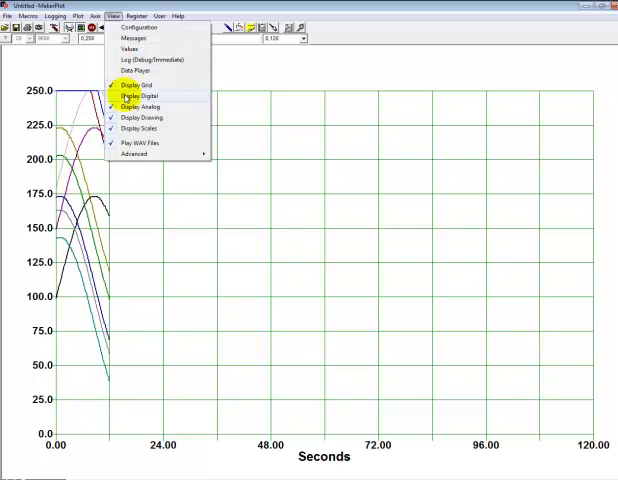
pyautogui.click(136, 96)
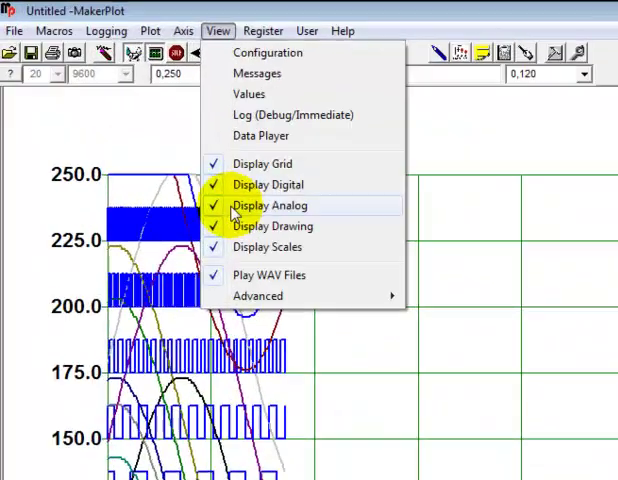
pyautogui.click(270, 204)
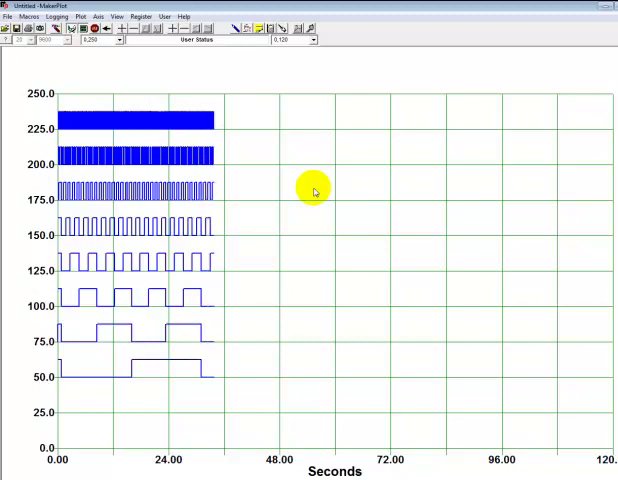
# - Uncheck Display Digital and Display Grid, leaving an empty plot with only its scales
pyautogui.click(126, 16)
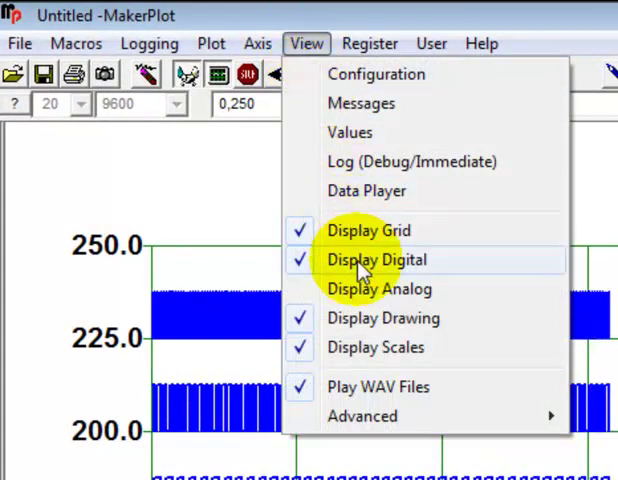
pyautogui.click(380, 260)
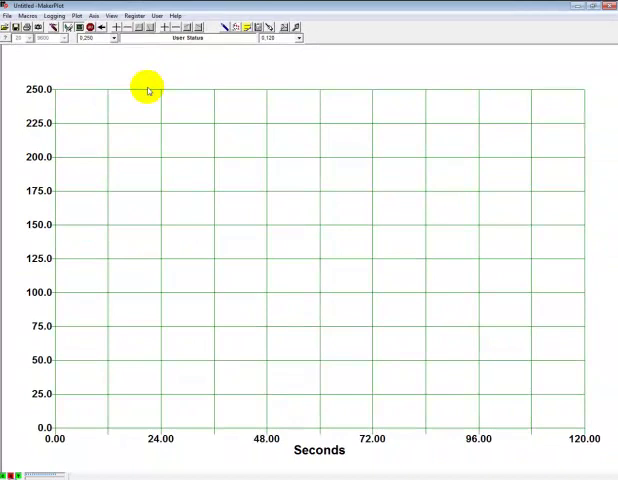
pyautogui.moveTo(126, 58)
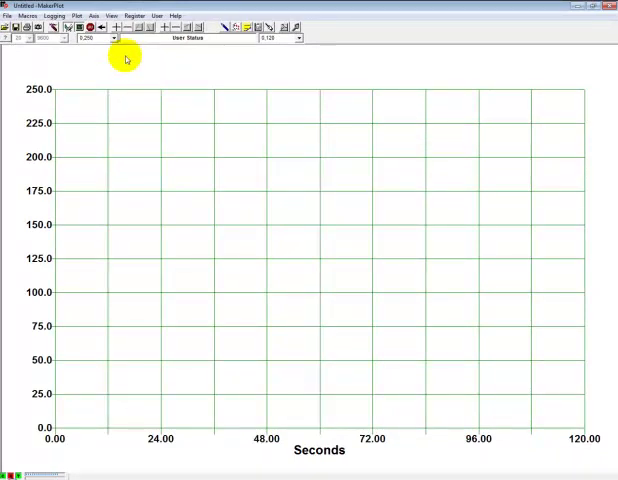
pyautogui.click(108, 16)
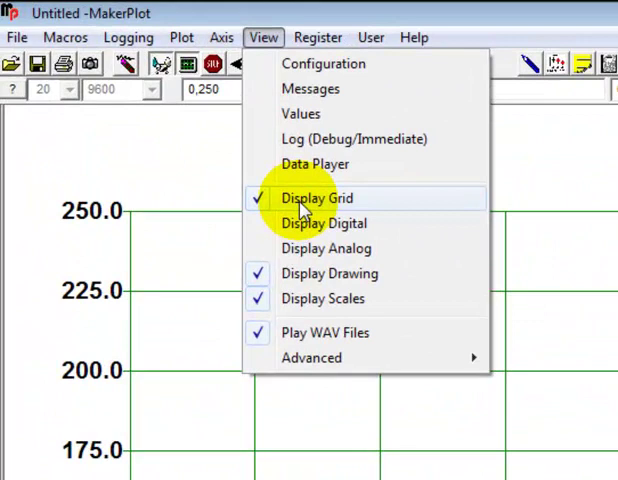
pyautogui.click(322, 196)
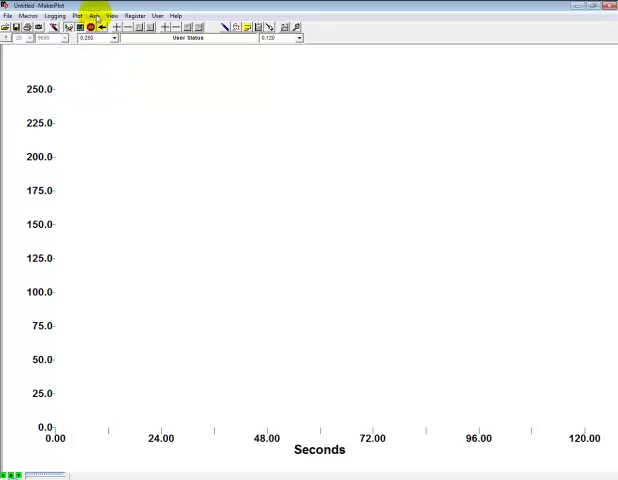
# - Re-enable Display Analog and uncheck Display Scales so bare curves fill the plot
pyautogui.click(112, 16)
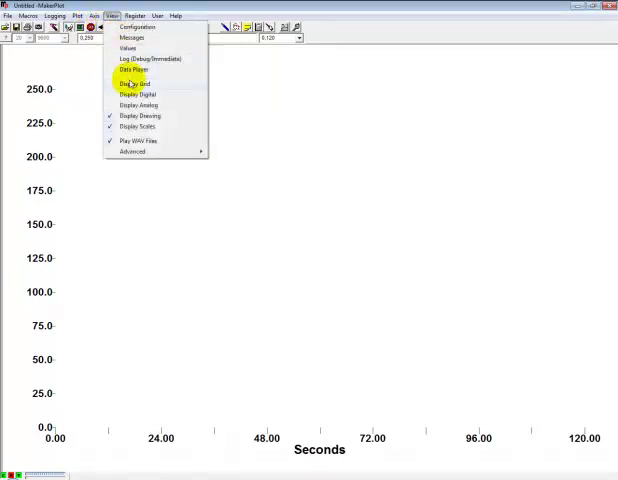
pyautogui.click(132, 84)
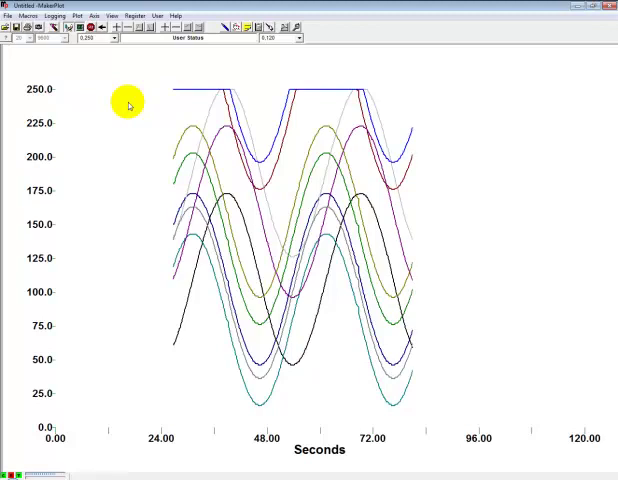
pyautogui.click(120, 14)
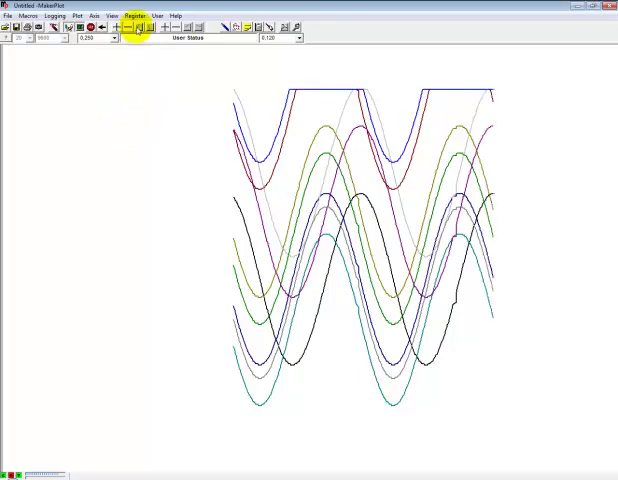
# - Uncheck Display Analog and re-check Display Digital, leaving only square-wave traces
pyautogui.click(216, 30)
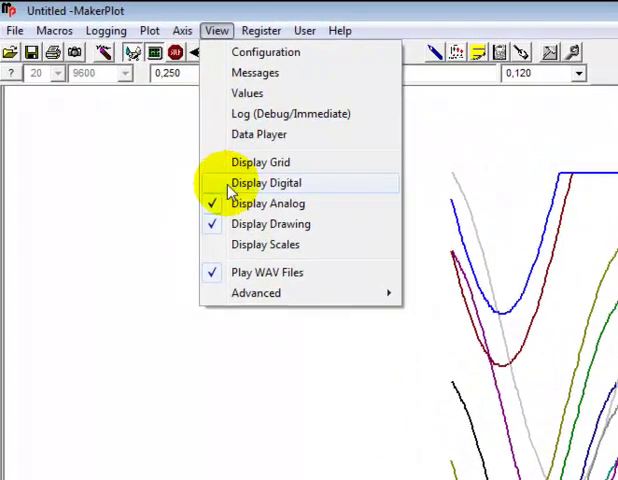
pyautogui.click(266, 182)
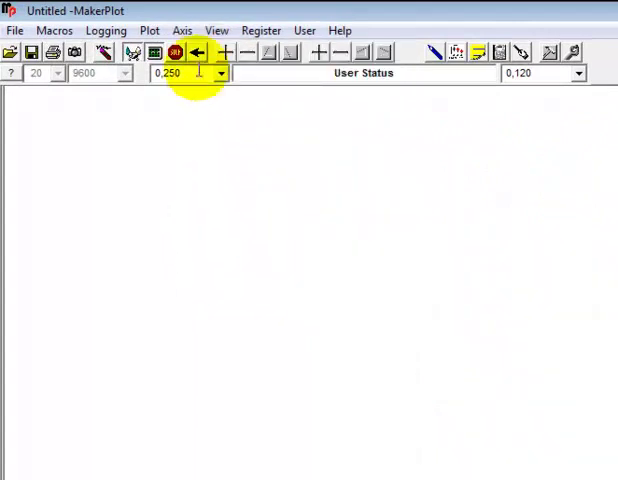
pyautogui.click(216, 30)
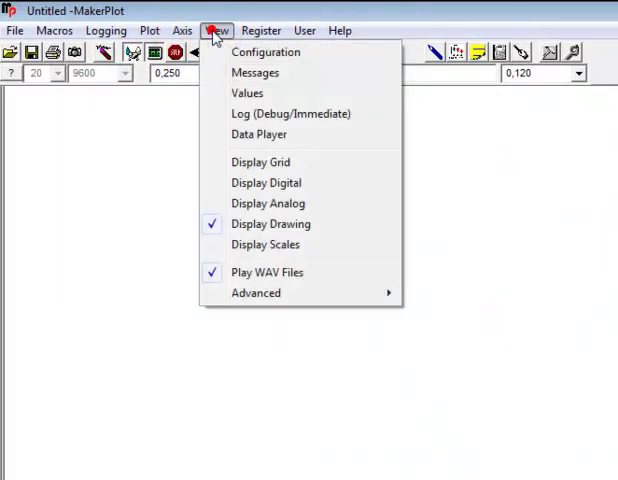
pyautogui.moveTo(266, 182)
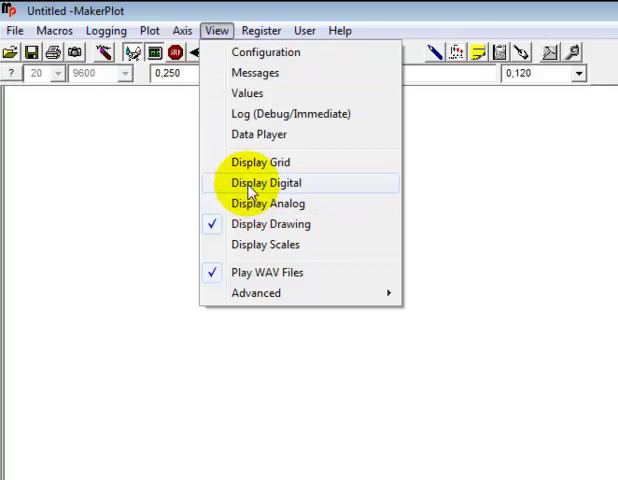
pyautogui.click(266, 182)
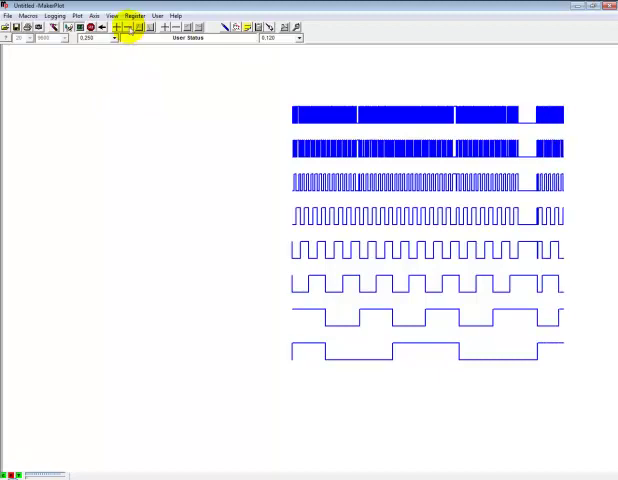
pyautogui.click(122, 14)
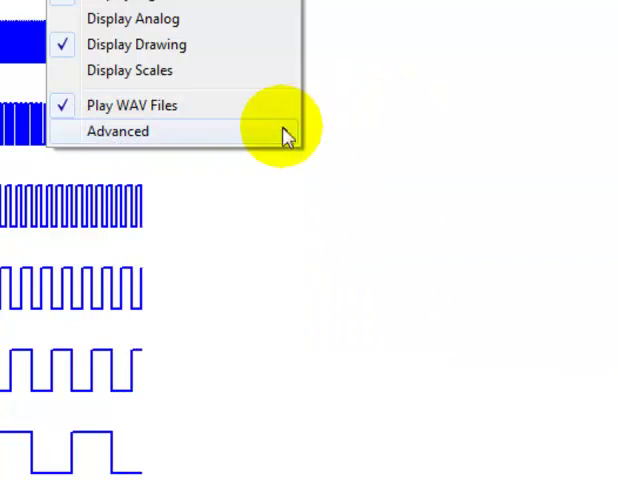
pyautogui.click(118, 132)
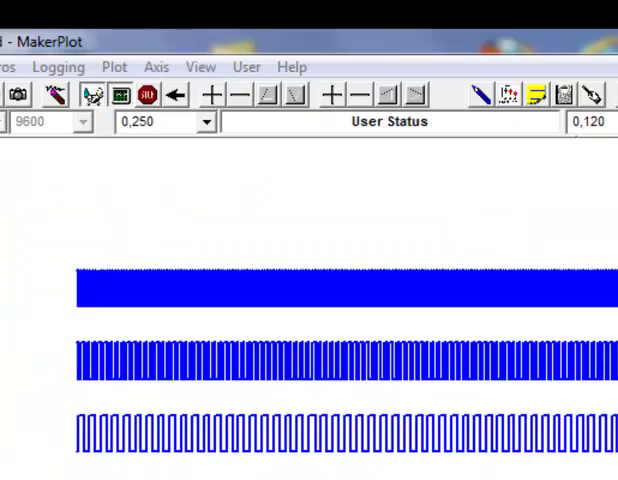
pyautogui.click(200, 66)
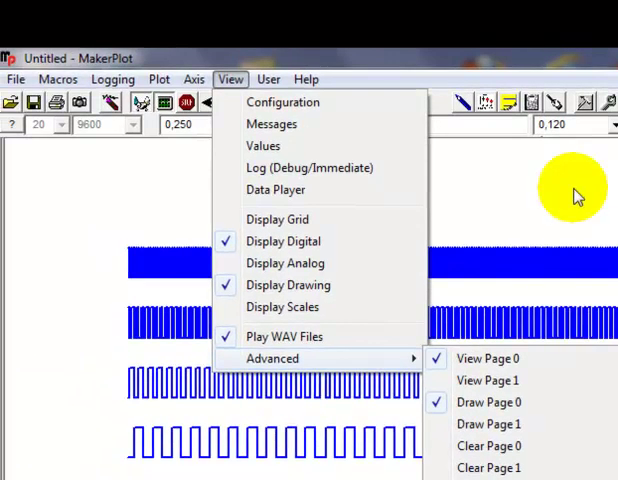
pyautogui.click(284, 264)
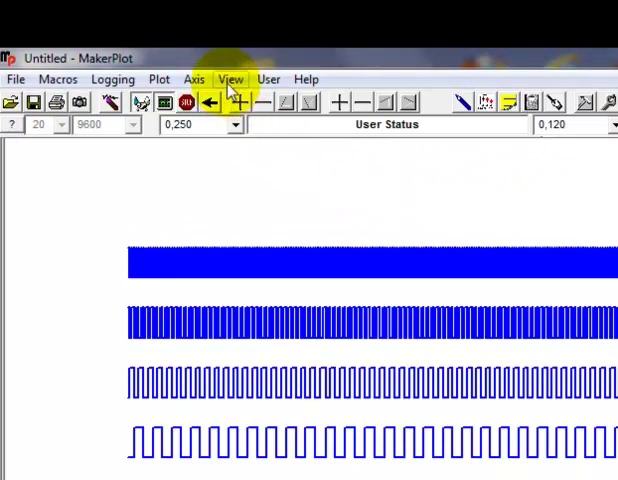
# - Uncheck View > Advanced > Show toolbar so only menus remain above the plot
pyautogui.click(232, 80)
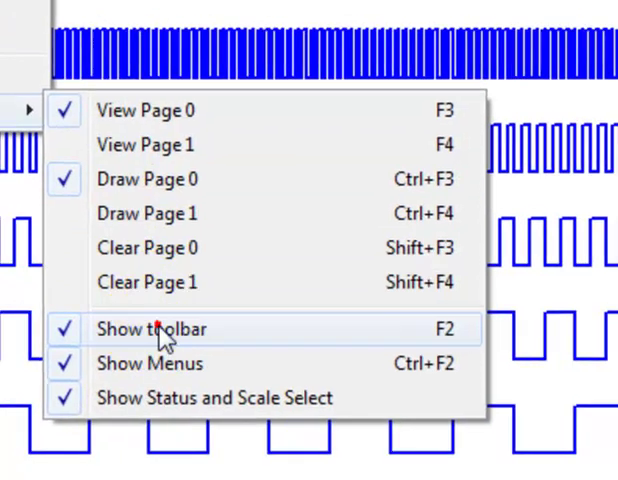
pyautogui.click(156, 328)
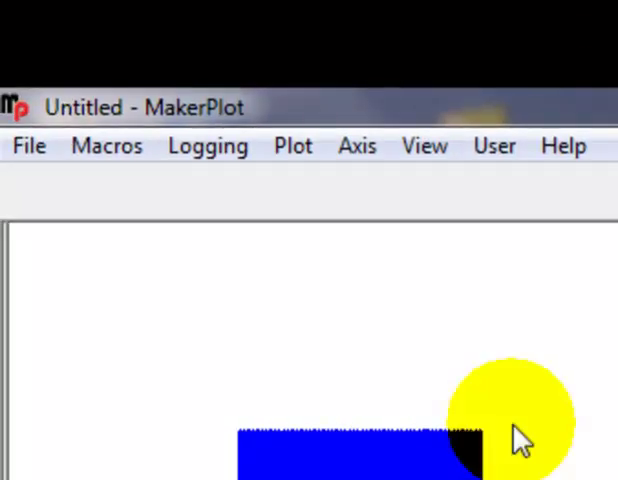
# - Uncheck View > Advanced > Show Menus so only the title bar remains above the traces
pyautogui.click(424, 146)
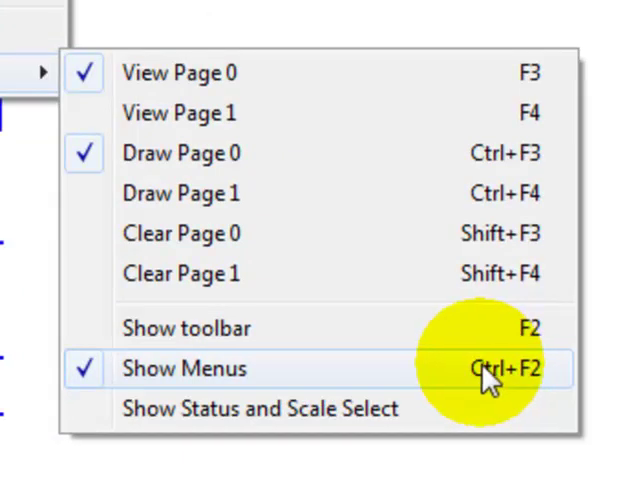
pyautogui.click(184, 368)
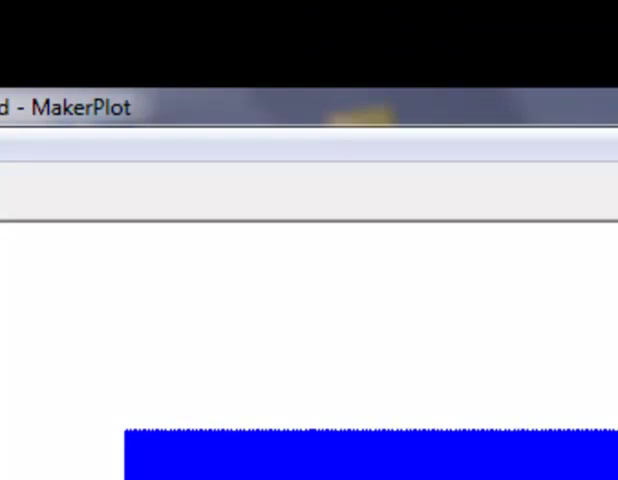